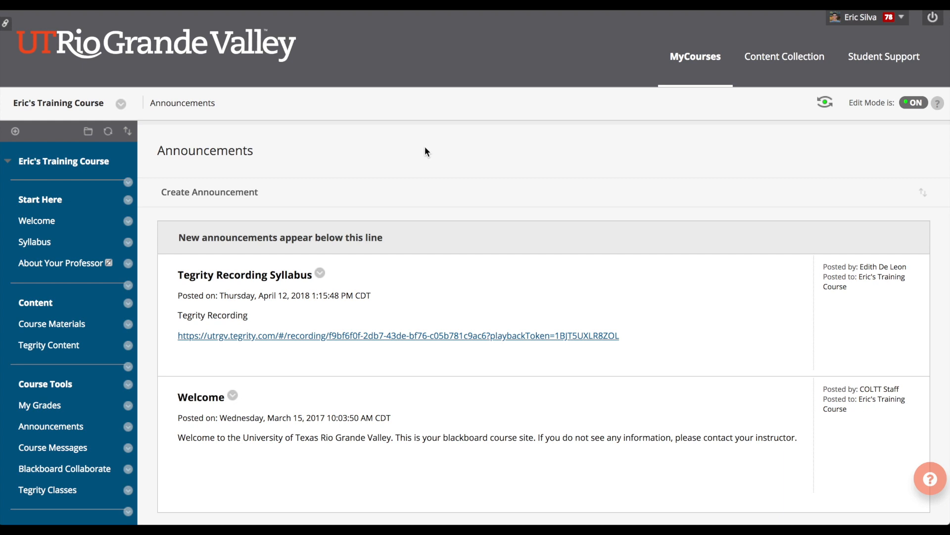
mouse_move(372, 171)
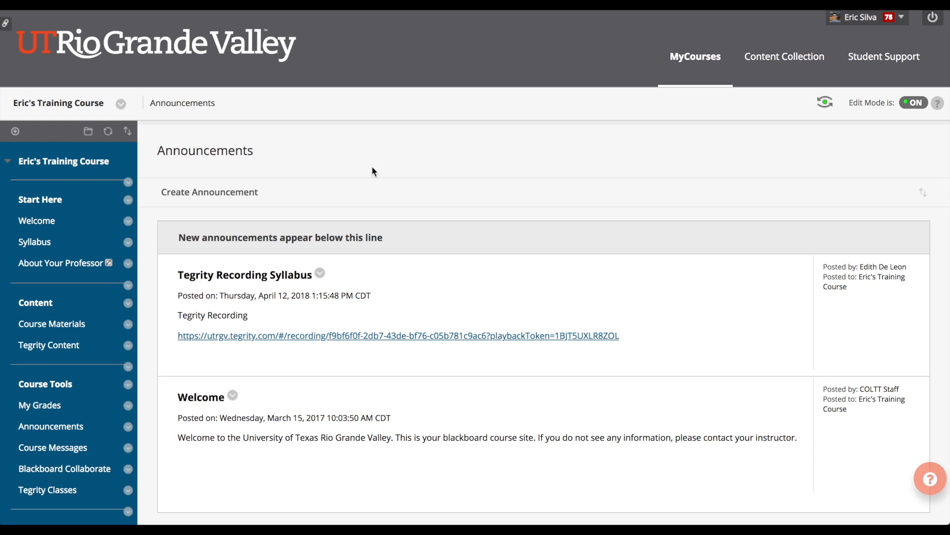
Leave Announcements for the Course Materials content area from the course menu.
click(51, 323)
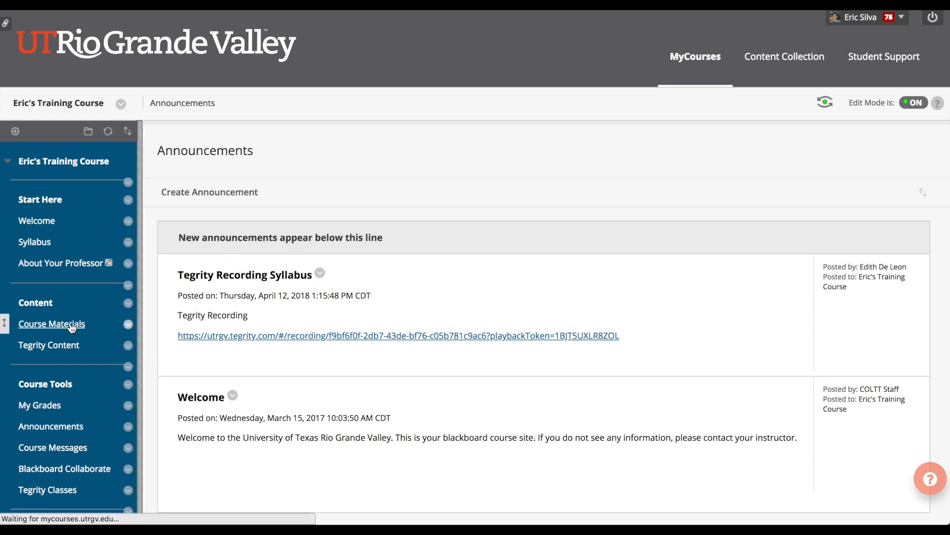
Load Course Materials and browse Week 1, Week 2, Assignment #1, Course Syllabus and Case Study 1 Documents.
click(51, 323)
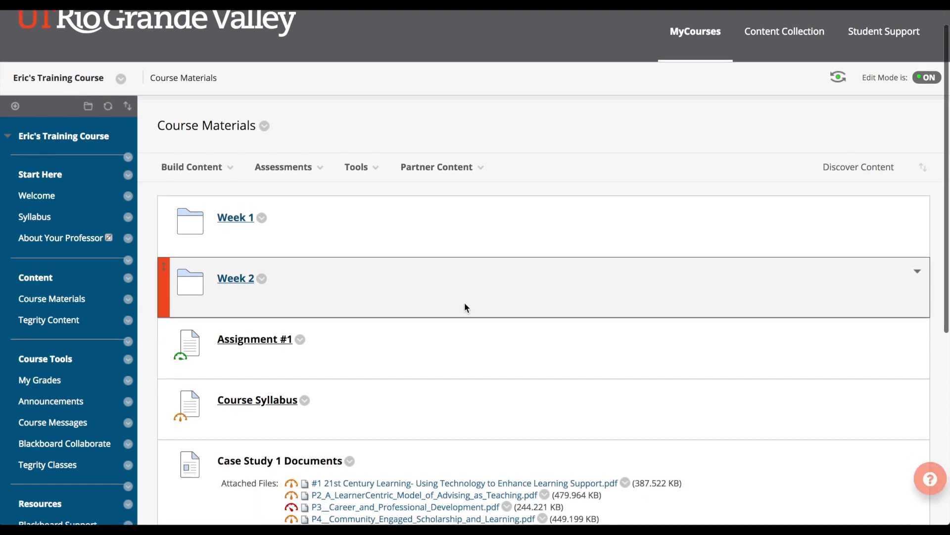
scroll(down, 3)
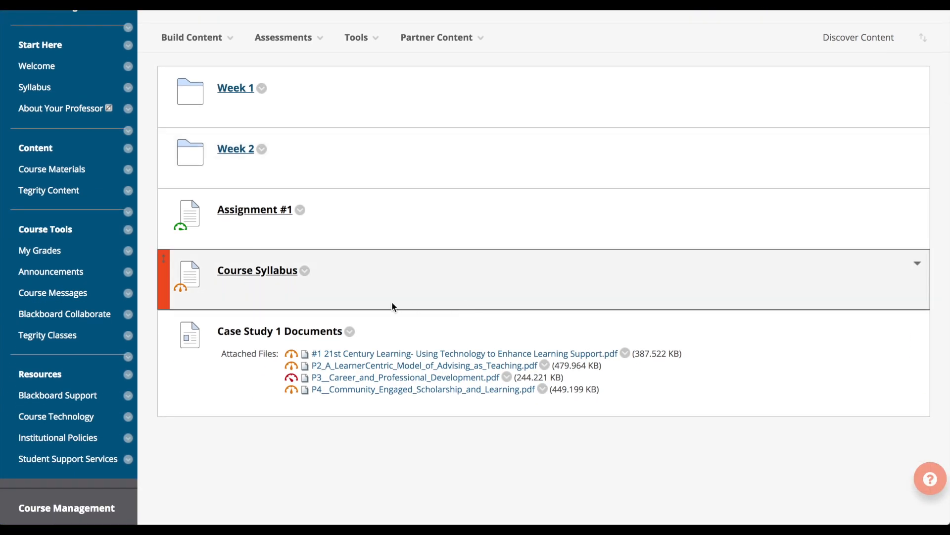
mouse_move(183, 286)
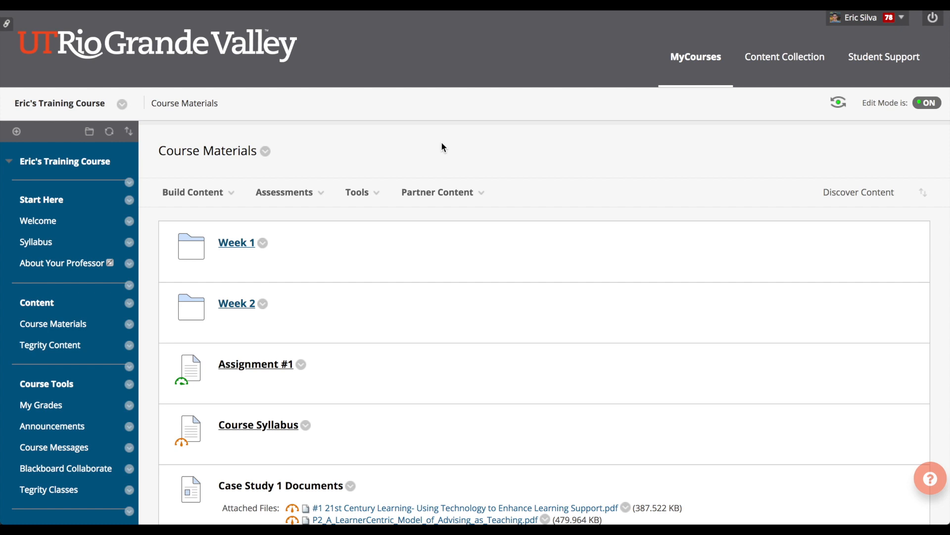
mouse_move(183, 438)
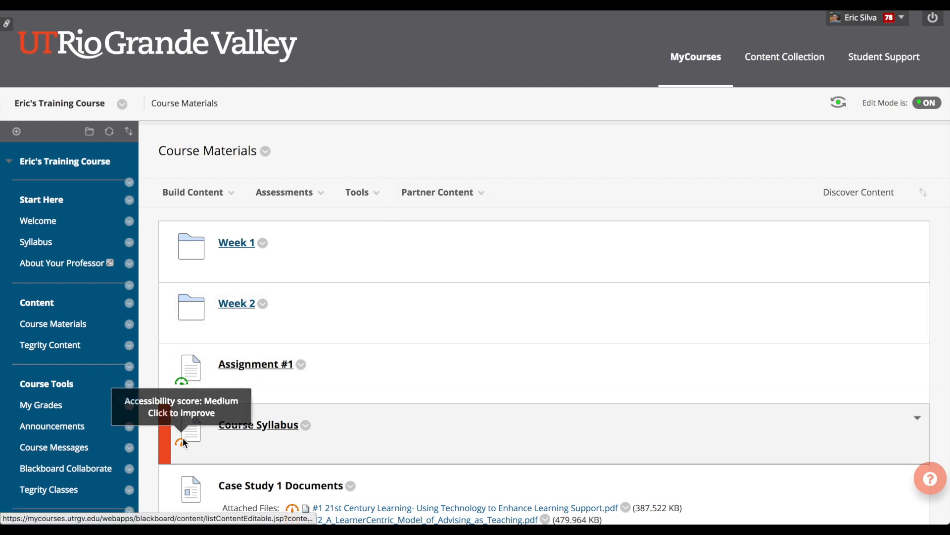
Show the Course Syllabus accessibility report via its orange score gauge, revealing 48% and images missing descriptions.
click(183, 437)
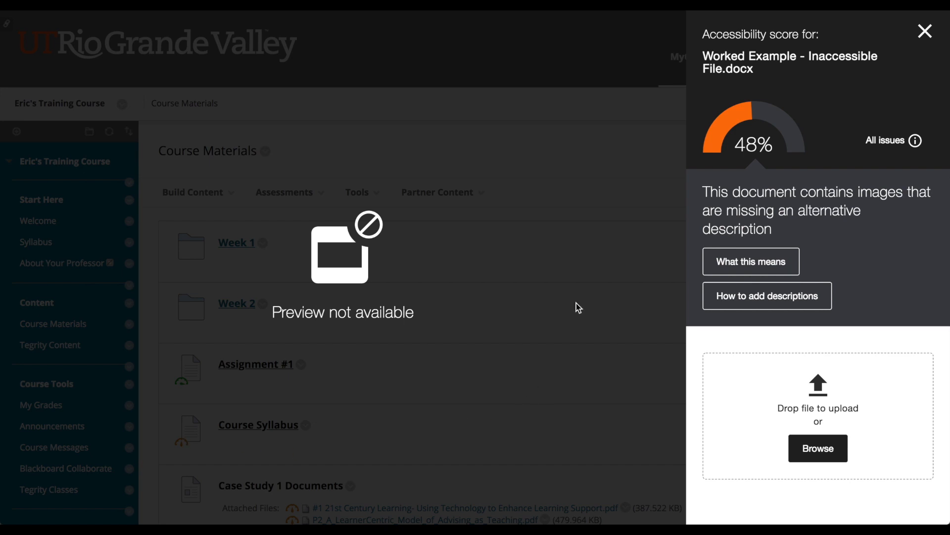
mouse_move(801, 120)
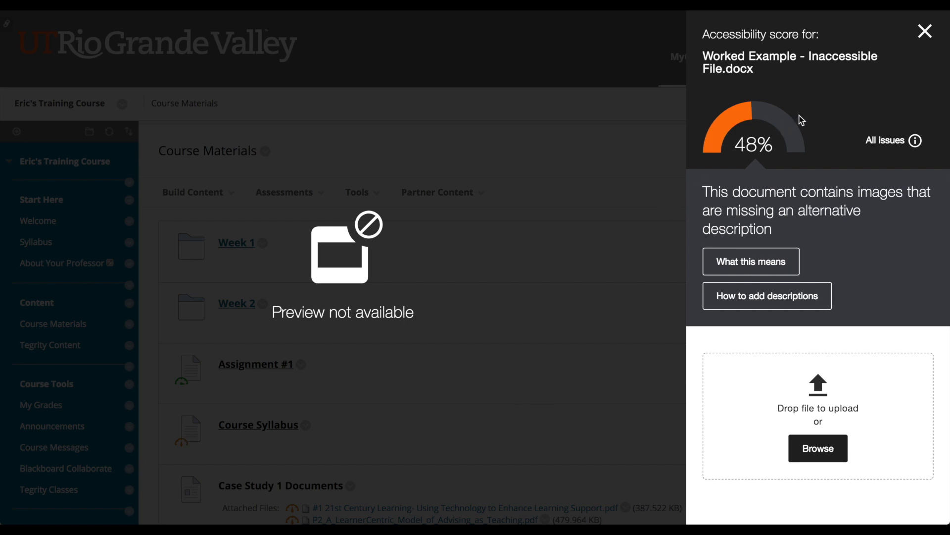
mouse_move(806, 140)
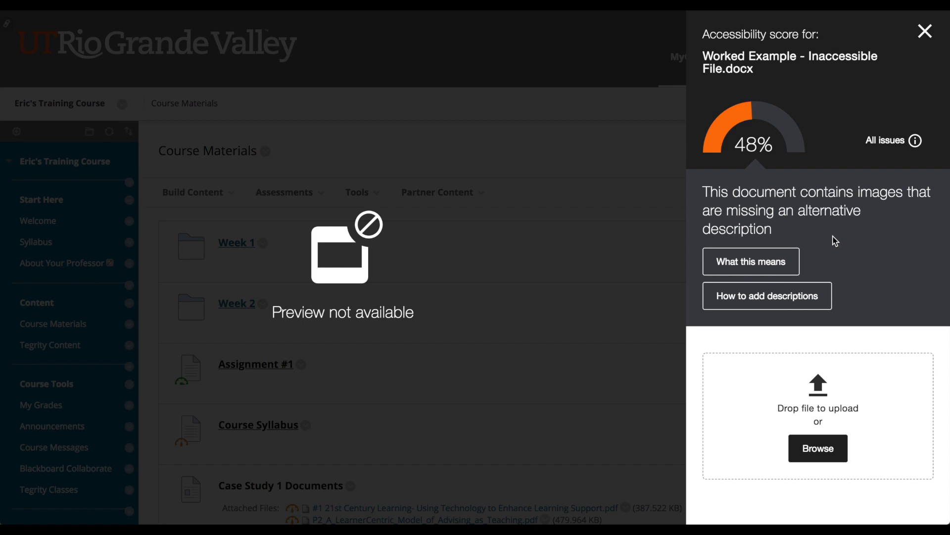
mouse_move(836, 241)
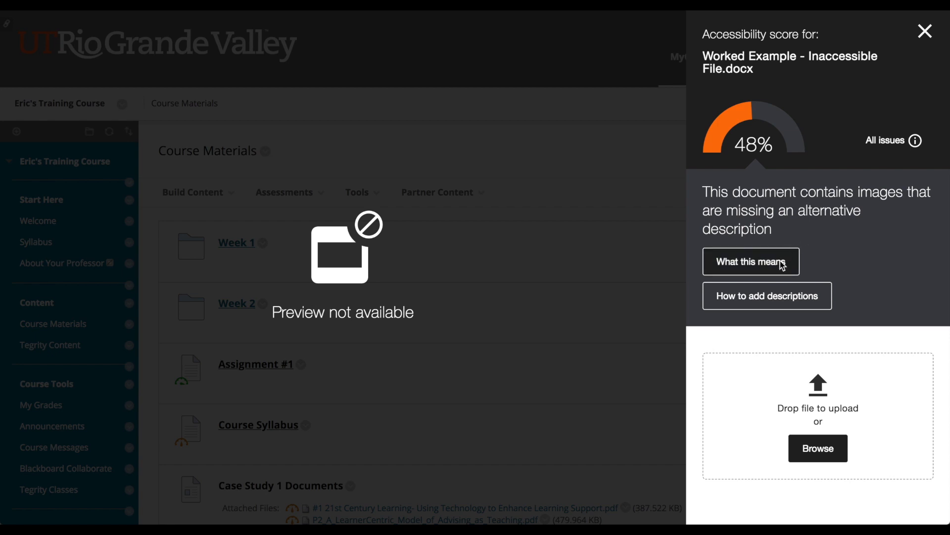
click(750, 261)
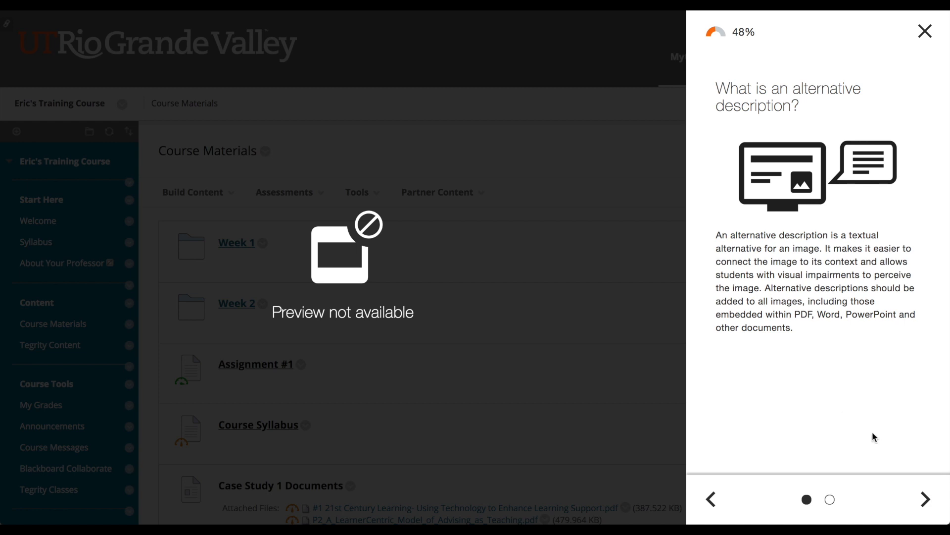
mouse_move(914, 477)
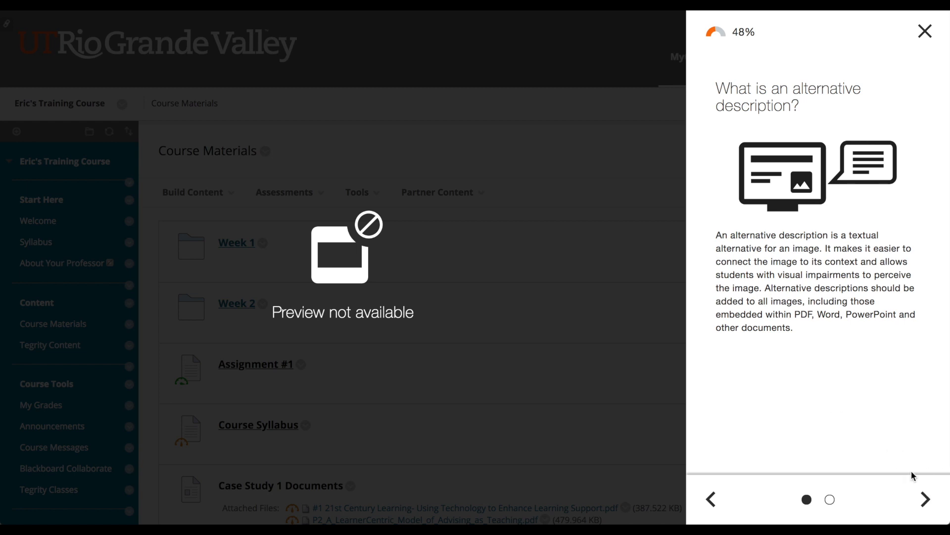
click(925, 499)
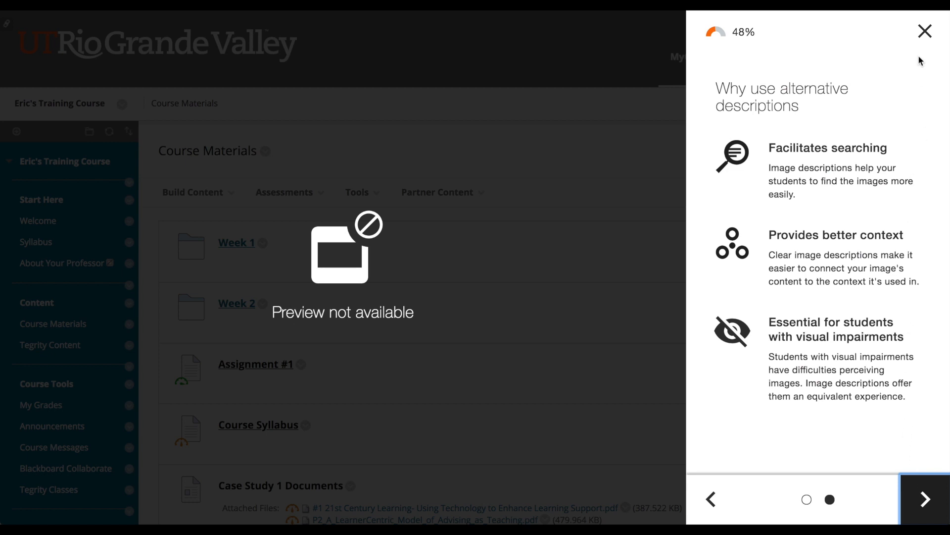
click(923, 499)
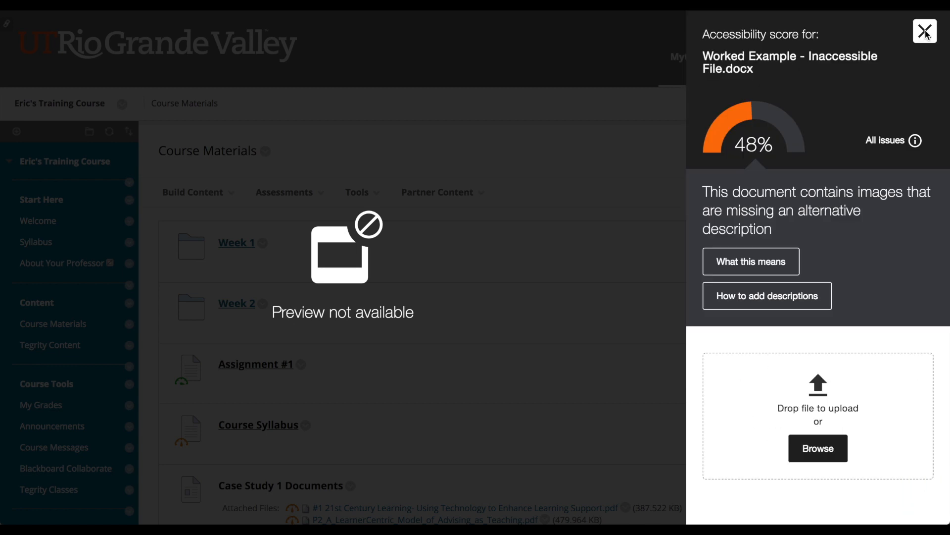
mouse_move(882, 79)
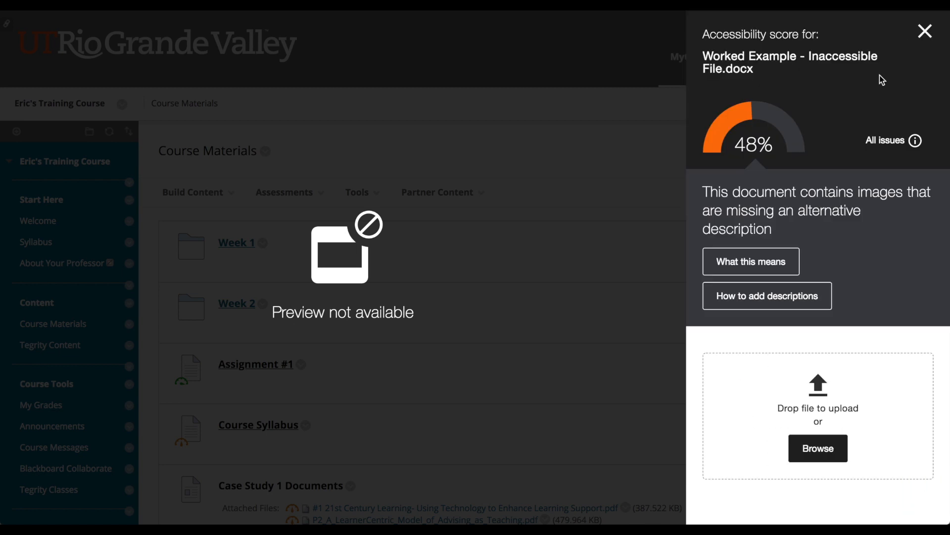
mouse_move(875, 99)
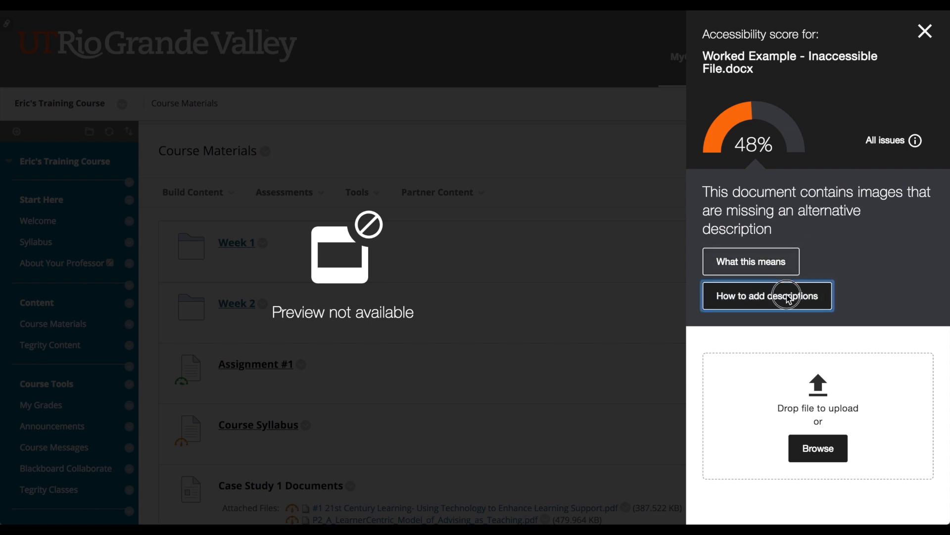
Bring up the image-description guide for Word for Microsoft Office 2016 and review Step 2.
click(766, 296)
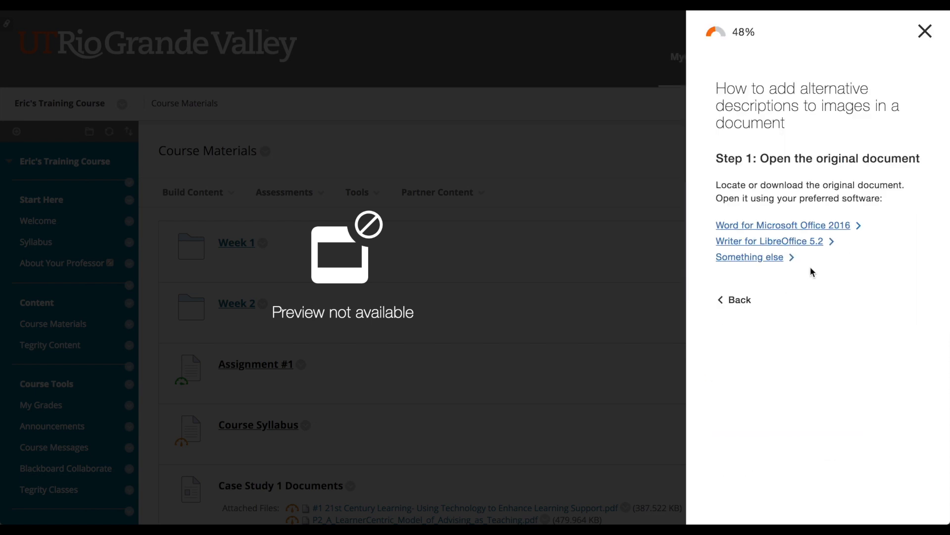
mouse_move(814, 265)
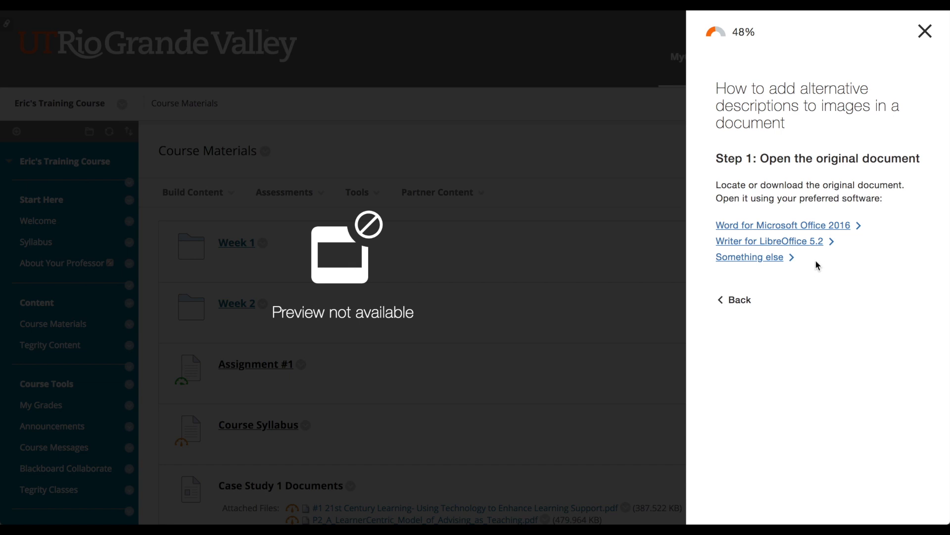
mouse_move(783, 225)
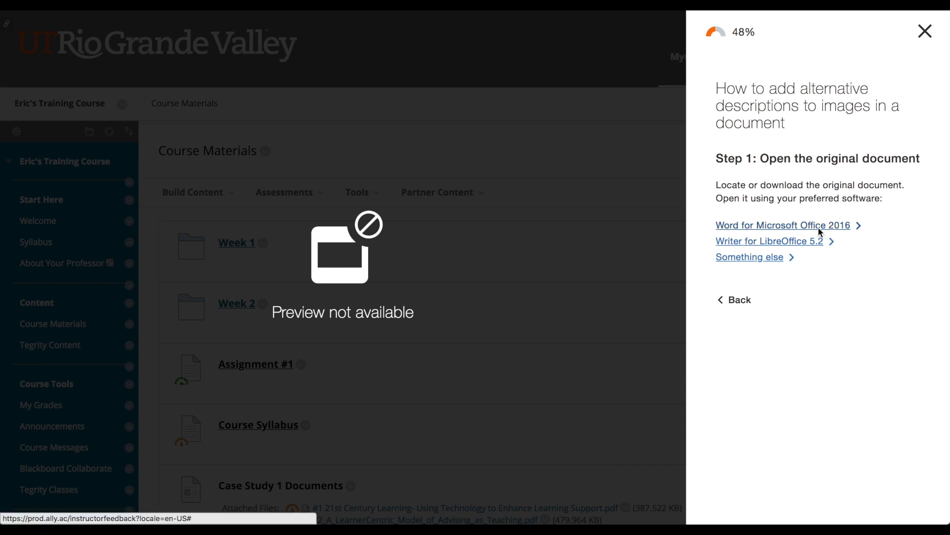
click(782, 225)
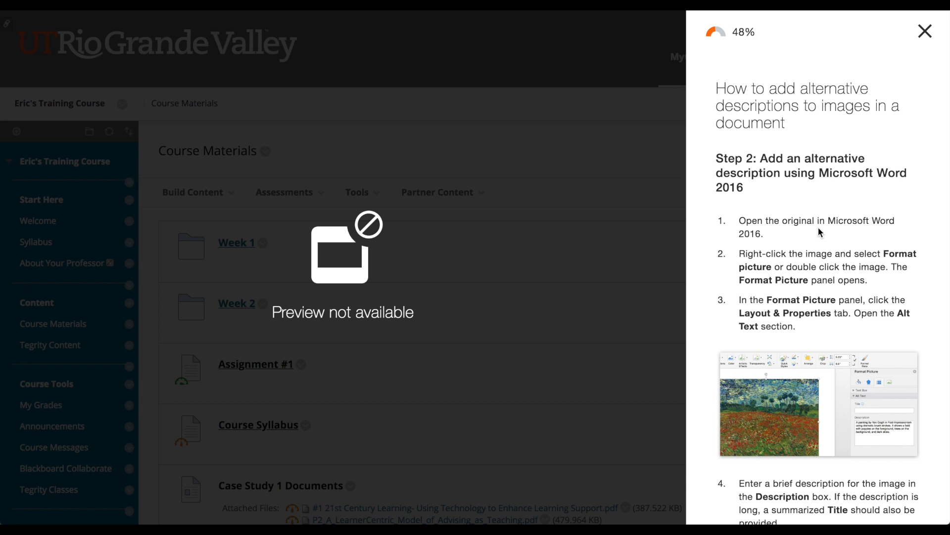
scroll(down, 3)
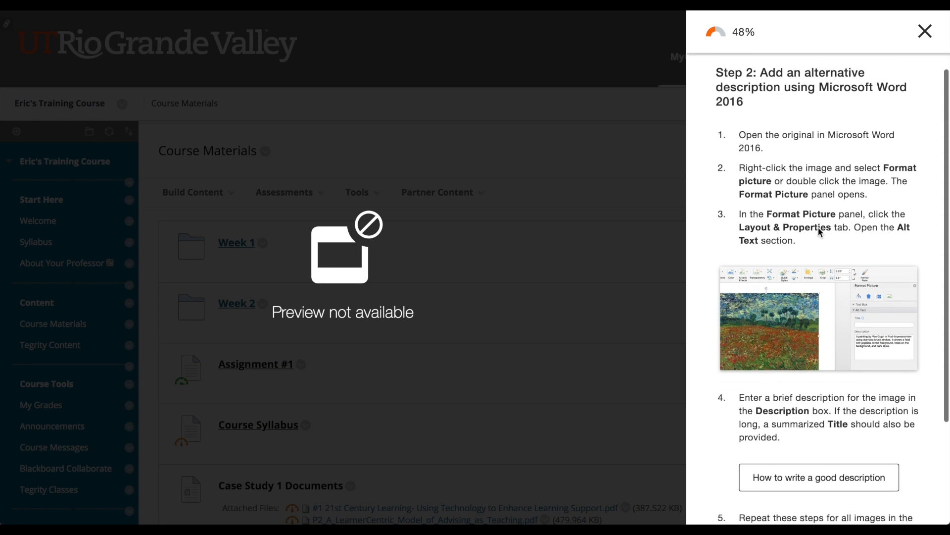
scroll(down, 3)
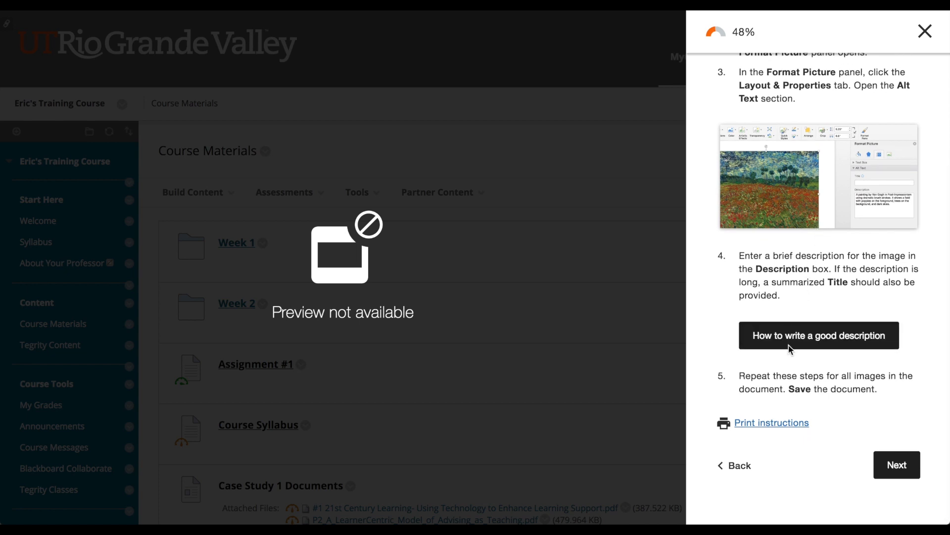
click(818, 335)
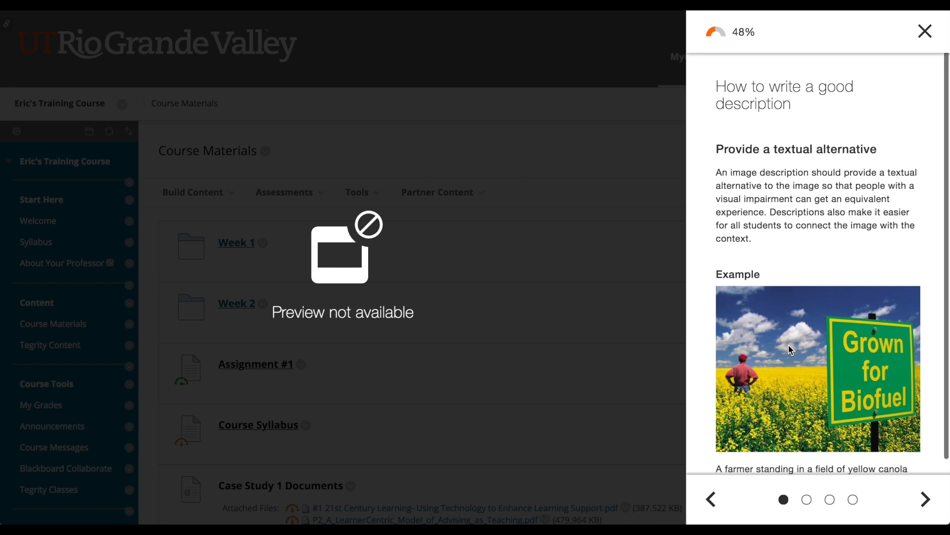
click(806, 499)
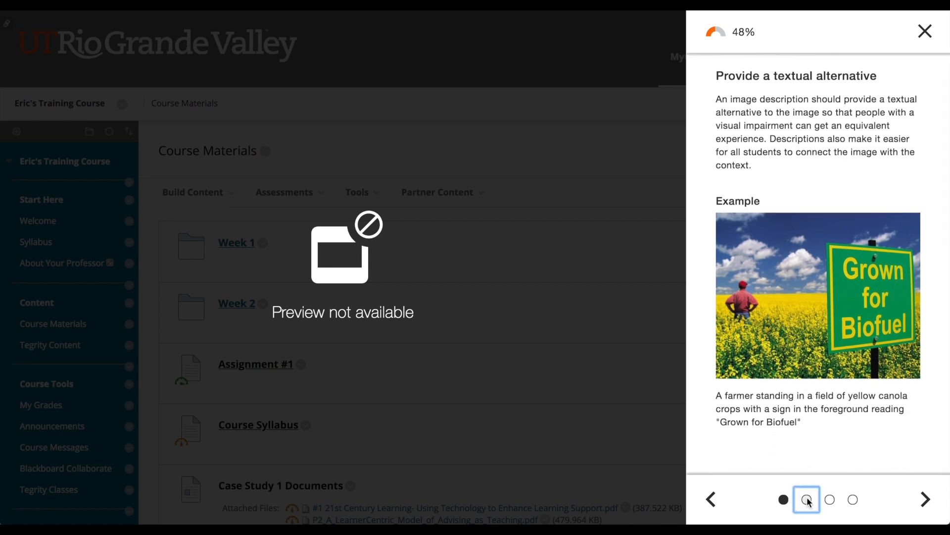
click(924, 499)
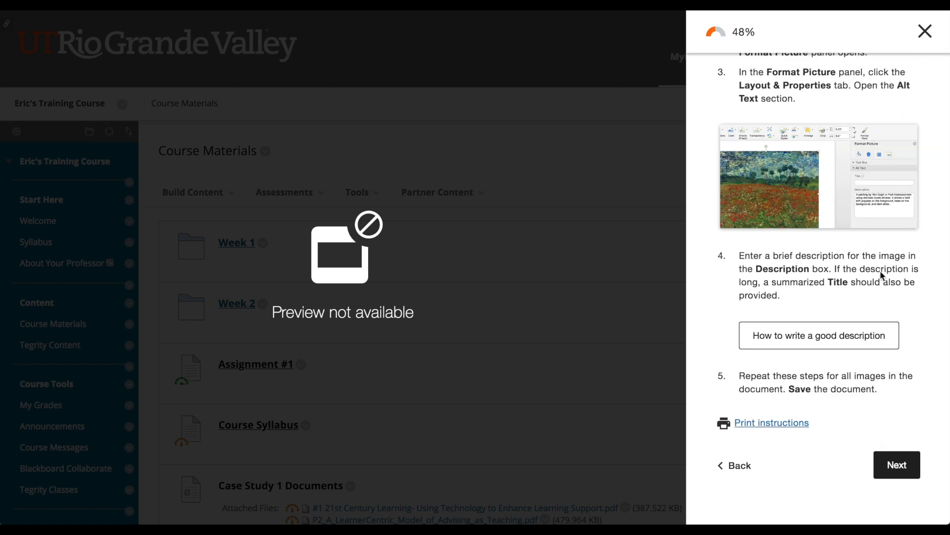
mouse_move(855, 395)
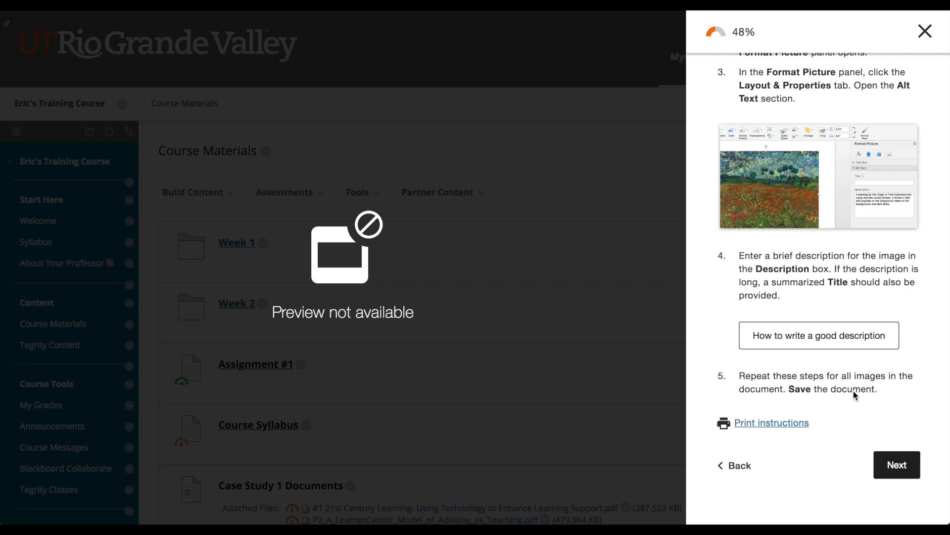
Advance to Step 3: Upload for replacing the original with a version containing alternative descriptions.
click(896, 465)
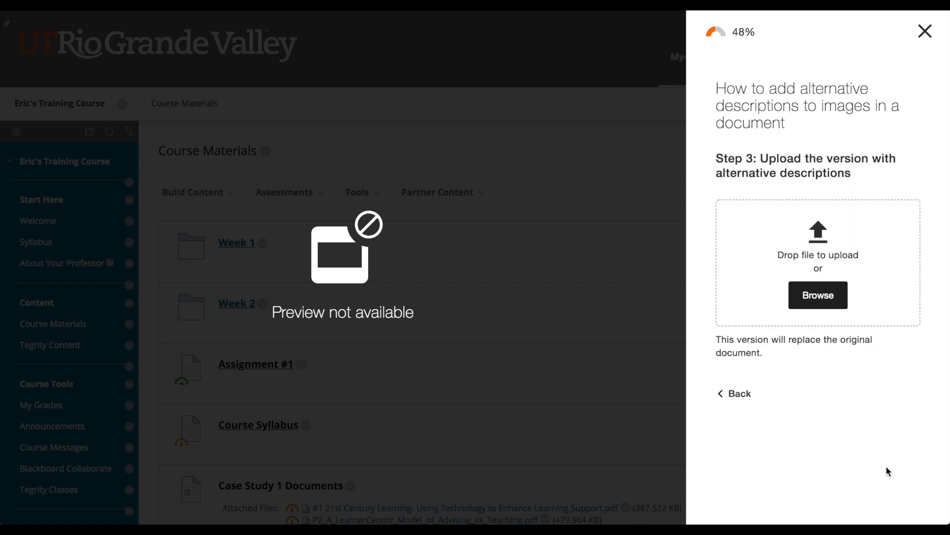
mouse_move(893, 417)
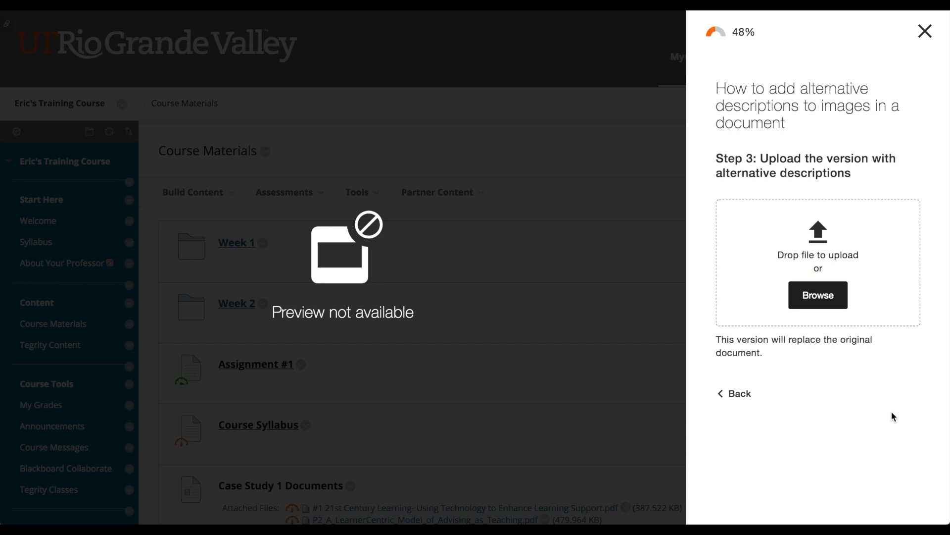
mouse_move(899, 338)
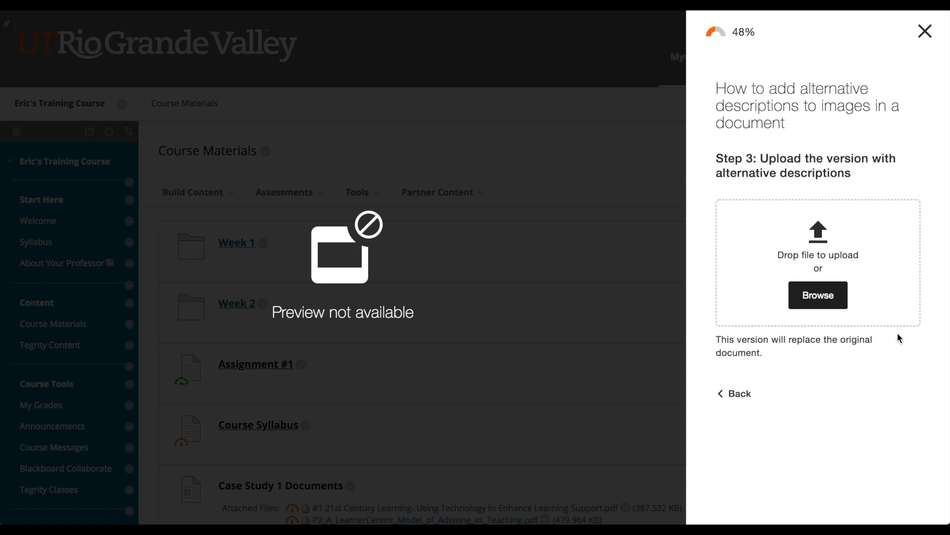